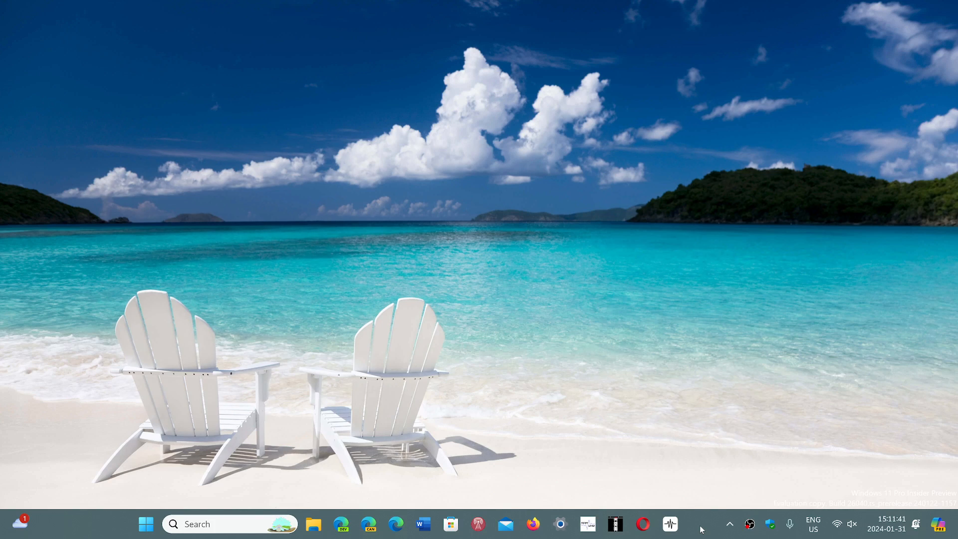
{"action": "mouse_move", "coordinate": [592, 500]}
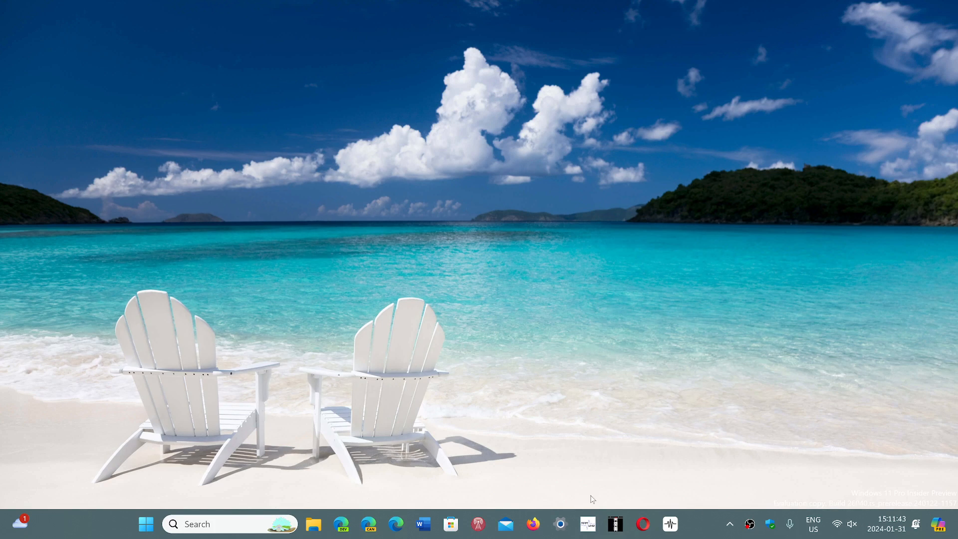
{"action": "mouse_move", "coordinate": [273, 444]}
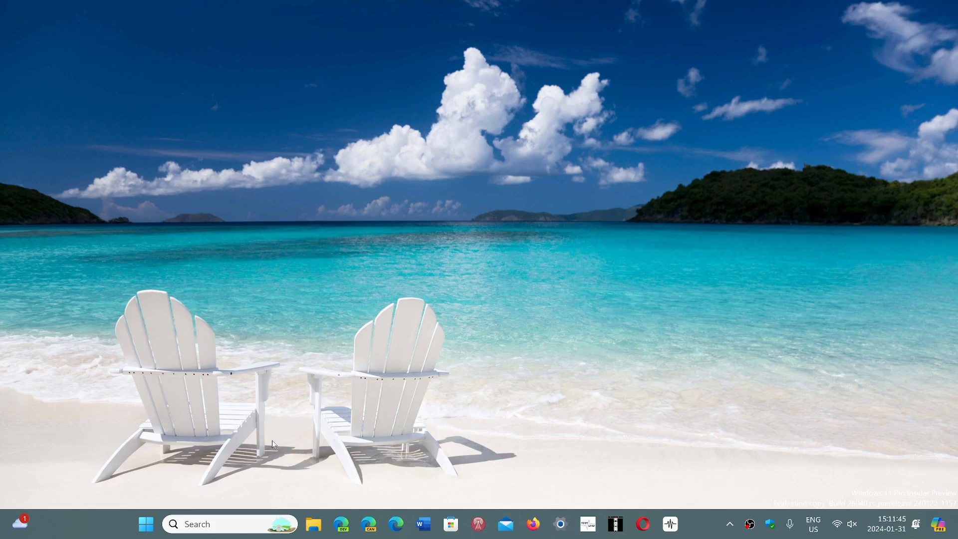
Search the taskbar for the winver run command.
{"action": "left_click", "coordinate": [201, 524]}
{"action": "type", "text": "winver"}
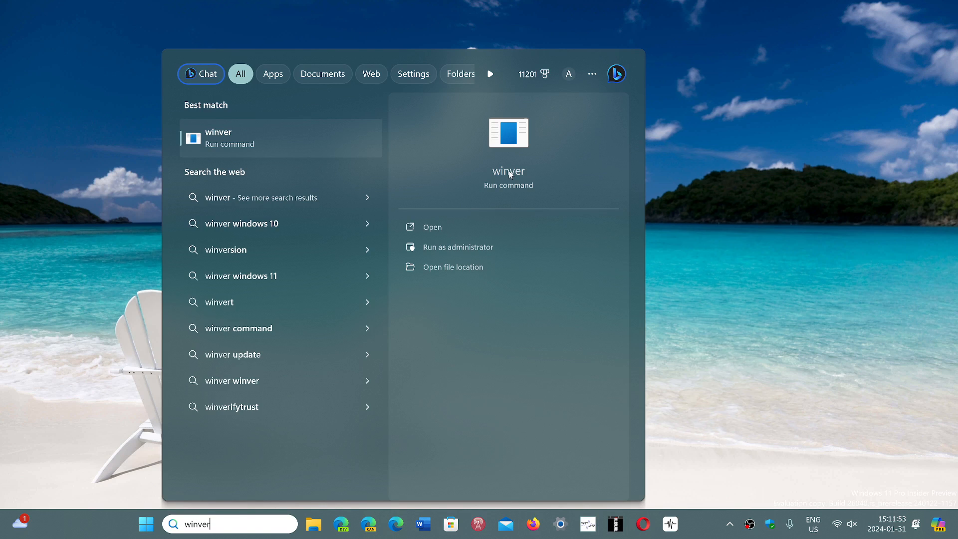
Launch winver to show About Windows (23H2, build 26040.1000), then bring up Start.
{"action": "left_click", "coordinate": [431, 227]}
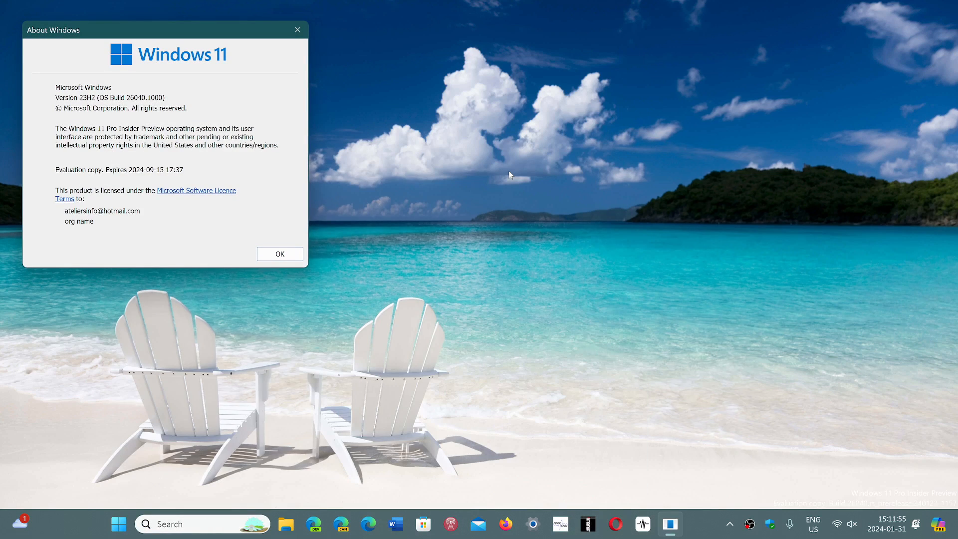
{"action": "mouse_move", "coordinate": [144, 104]}
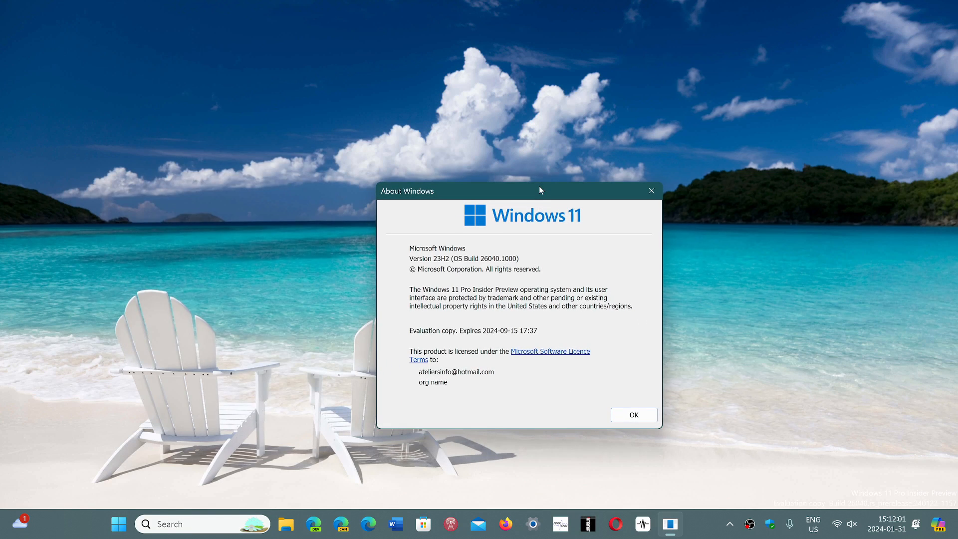
{"action": "mouse_move", "coordinate": [668, 124]}
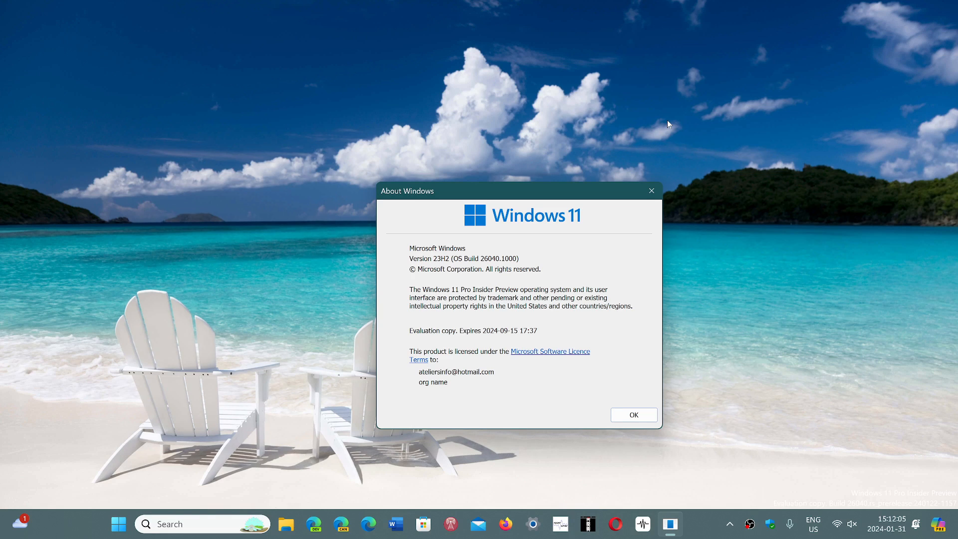
{"action": "mouse_move", "coordinate": [493, 248]}
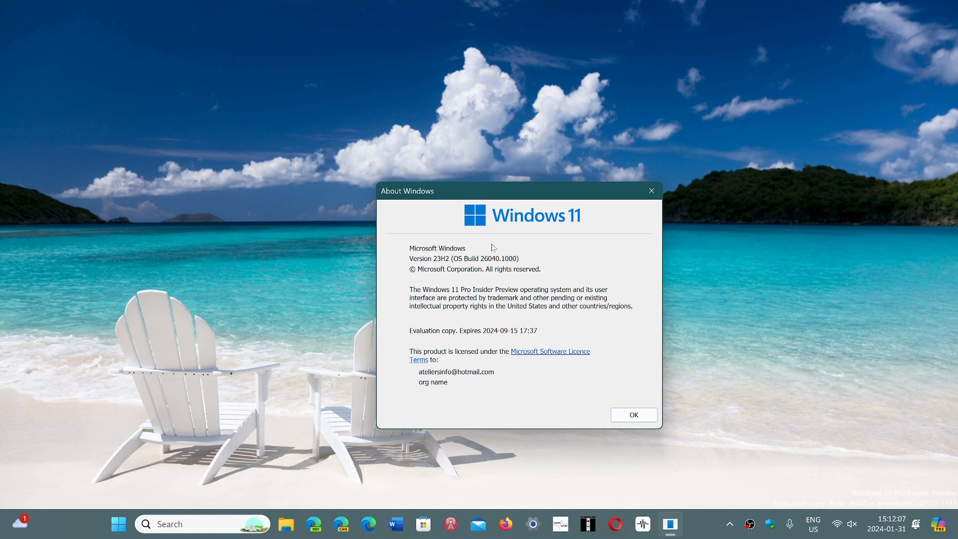
{"action": "mouse_move", "coordinate": [526, 260]}
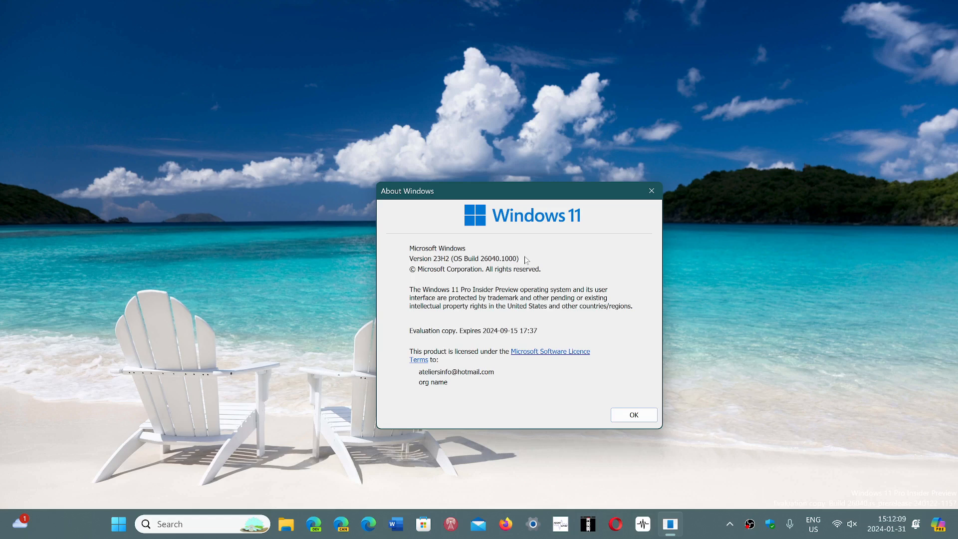
{"action": "mouse_move", "coordinate": [904, 226]}
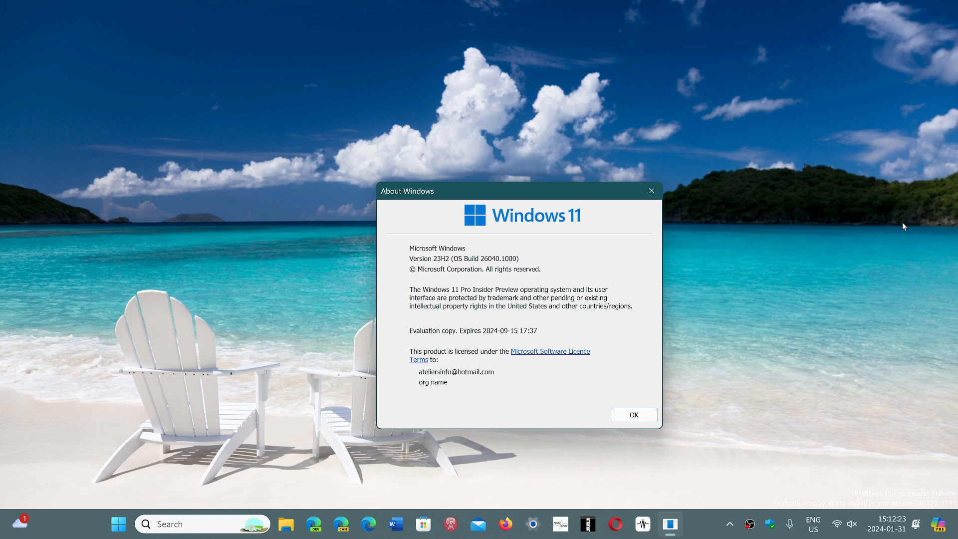
{"action": "mouse_move", "coordinate": [348, 280]}
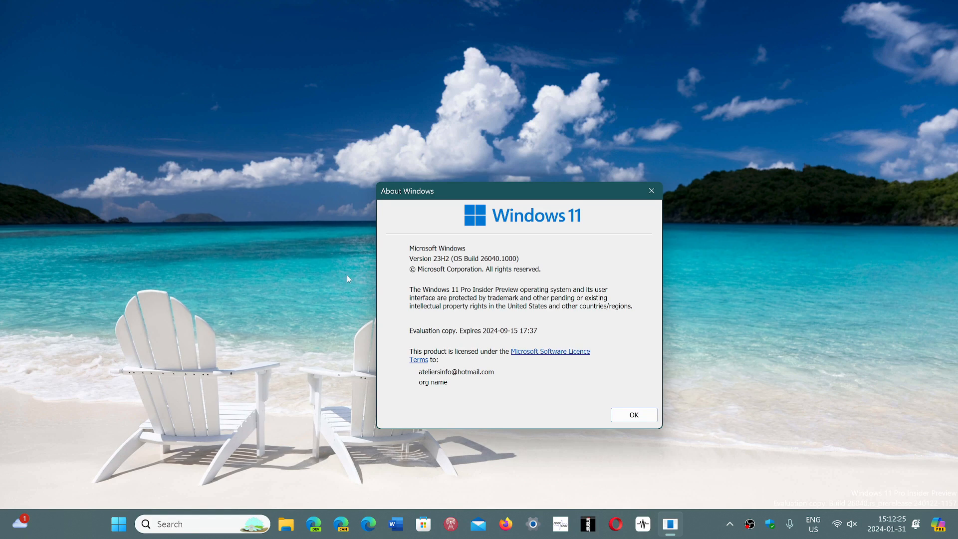
{"action": "left_click", "coordinate": [118, 524]}
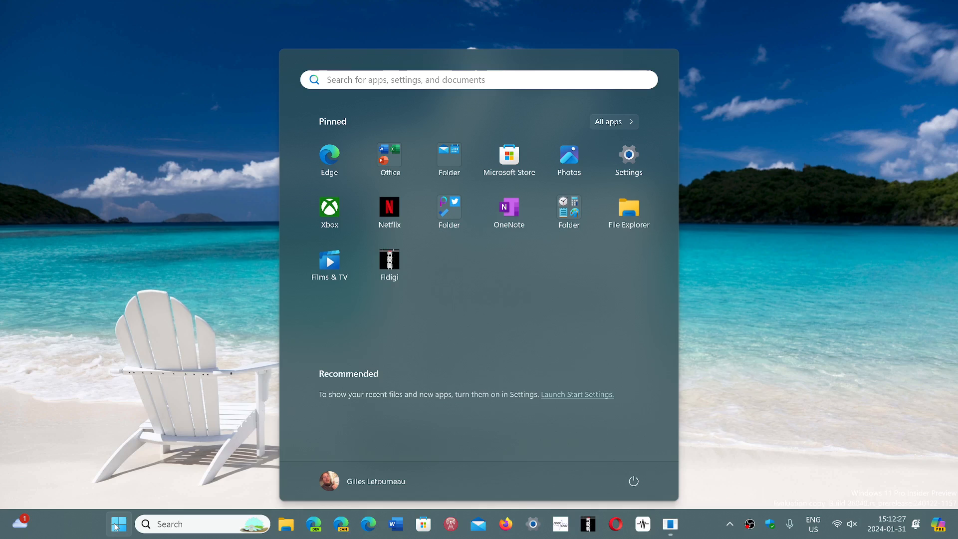
{"action": "mouse_move", "coordinate": [740, 295]}
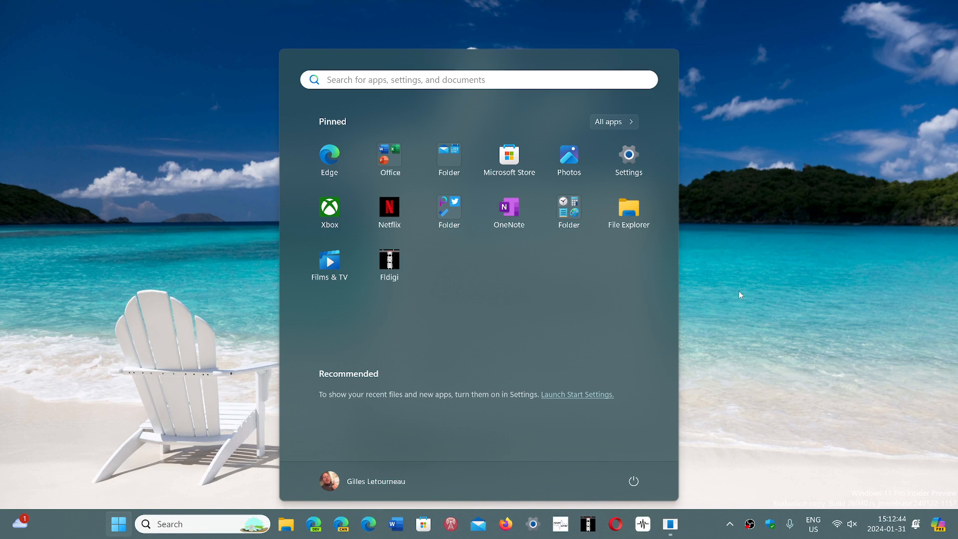
{"action": "mouse_move", "coordinate": [747, 401]}
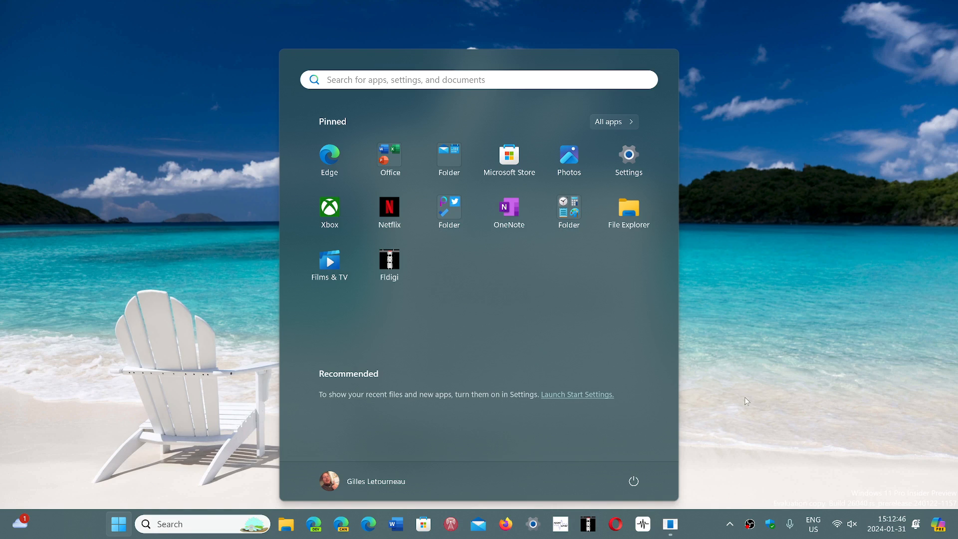
{"action": "mouse_move", "coordinate": [715, 92]}
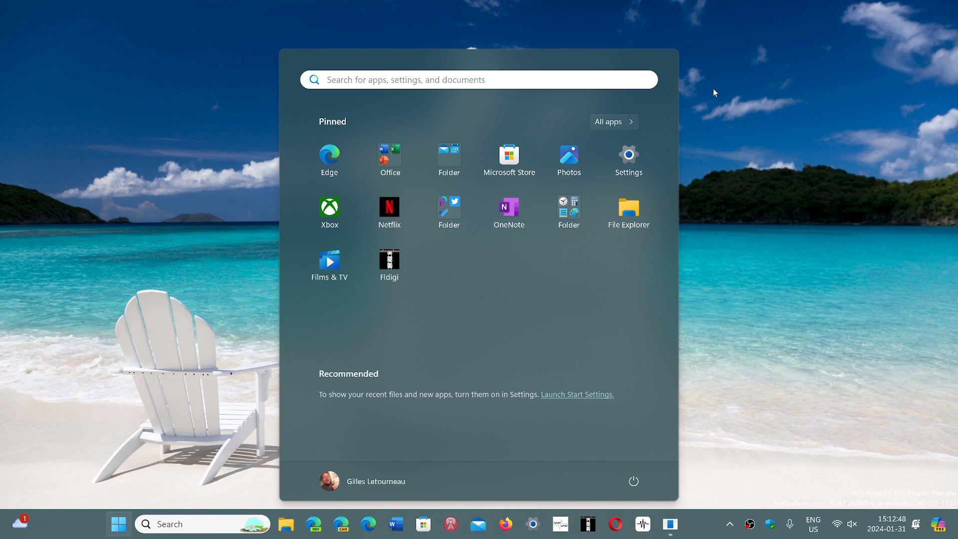
{"action": "mouse_move", "coordinate": [699, 532]}
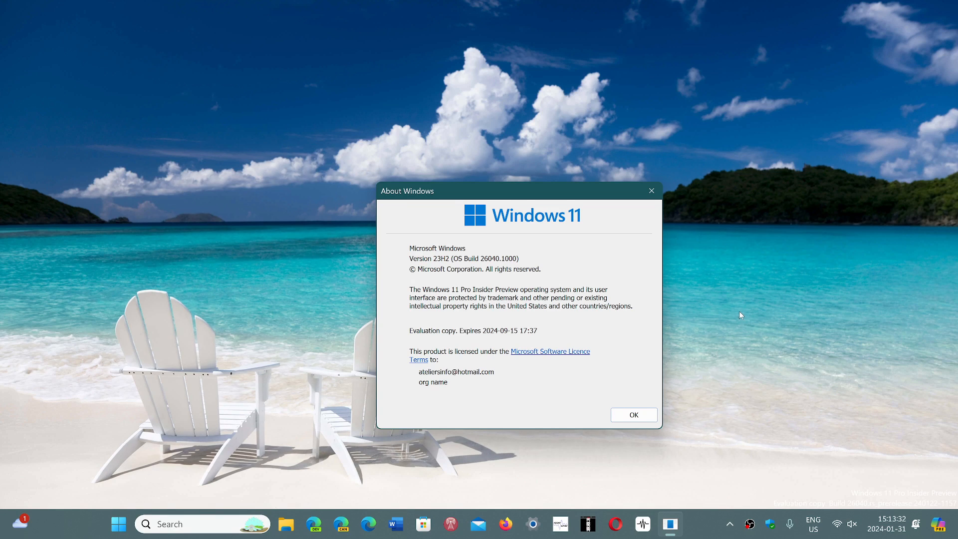
{"action": "mouse_move", "coordinate": [766, 490]}
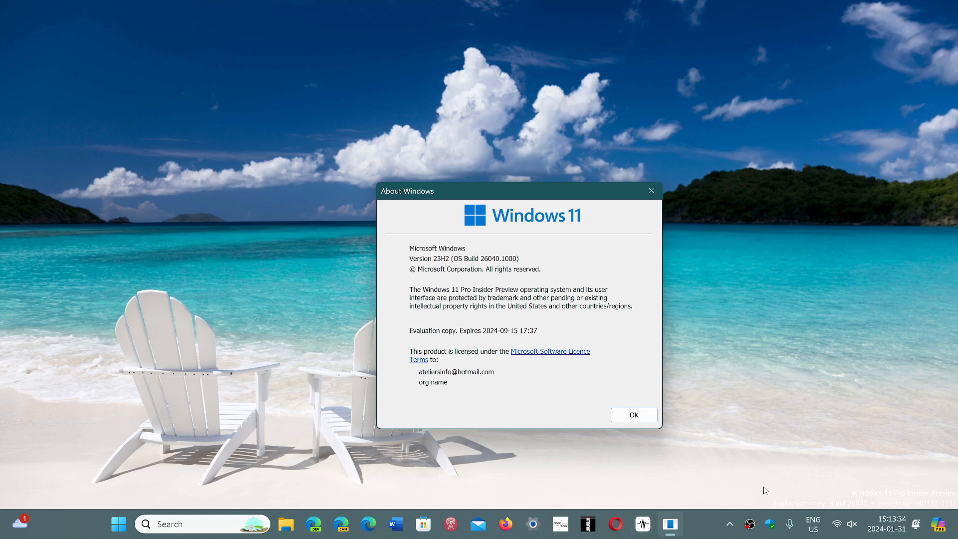